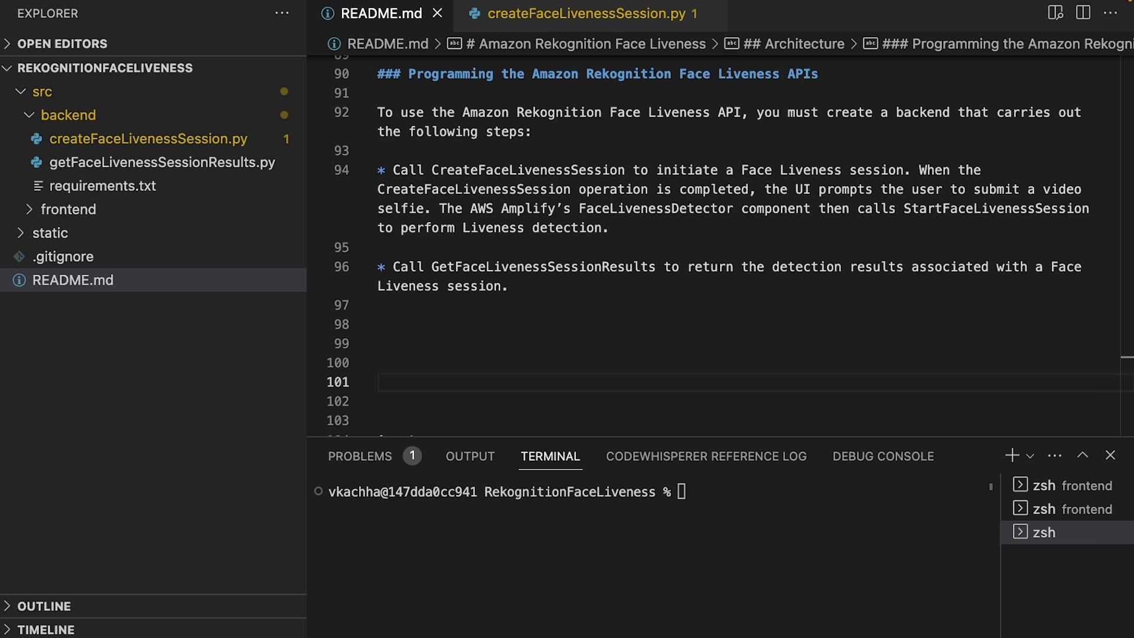
pyautogui.moveTo(226, 143)
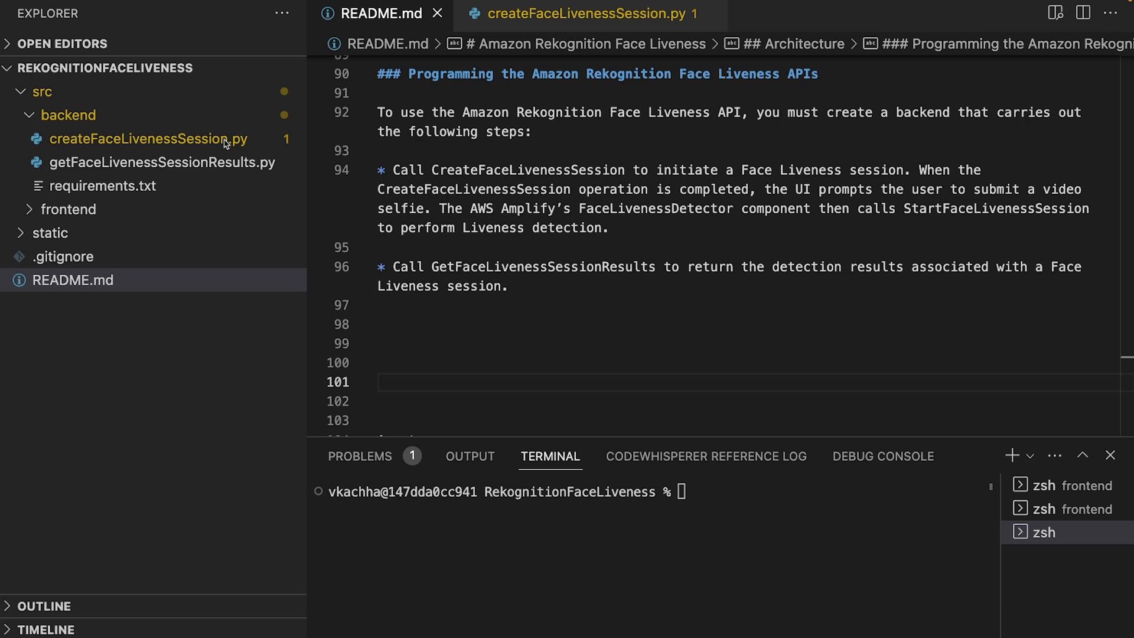
# Open createFaceLivenessSession.py from src/backend to review create_session and lambda_handler.
pyautogui.click(586, 13)
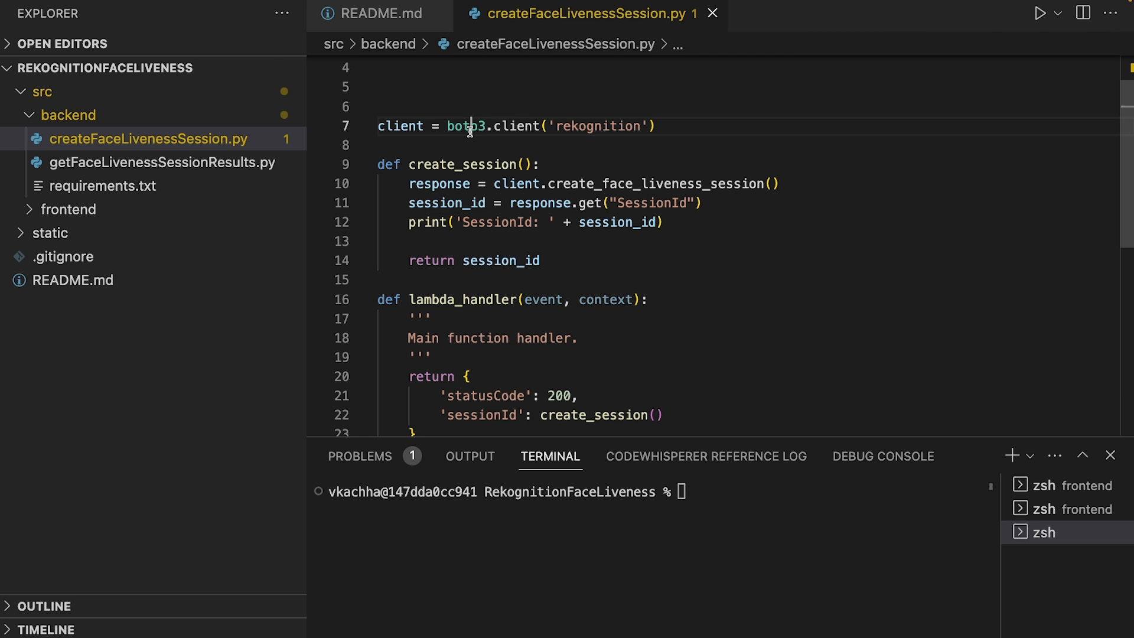
pyautogui.doubleClick(467, 126)
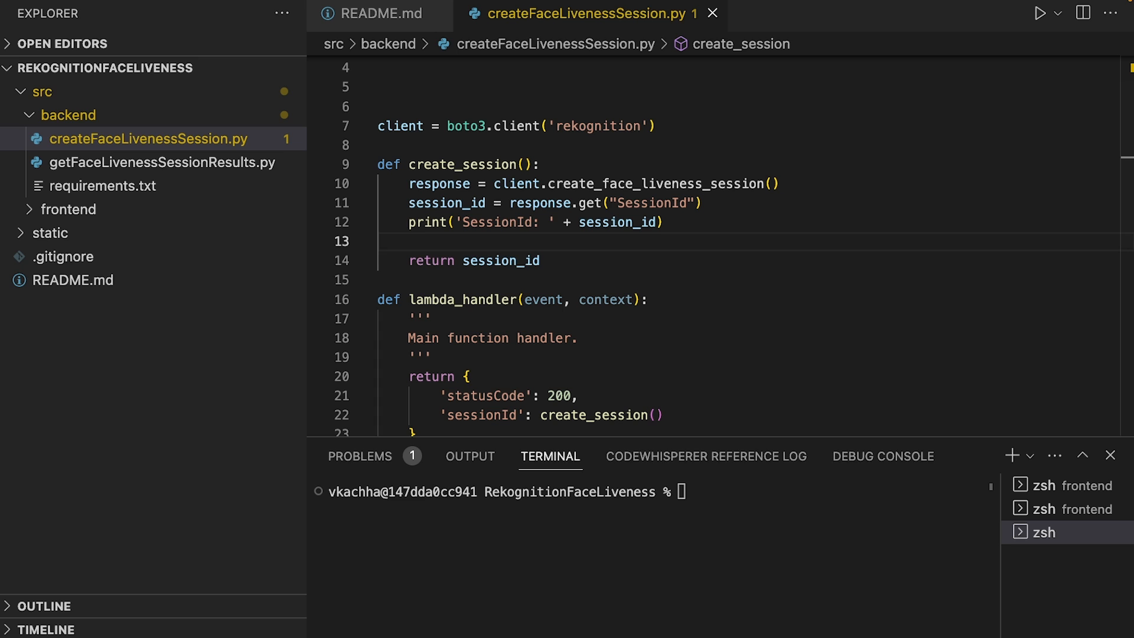
pyautogui.moveTo(795, 386)
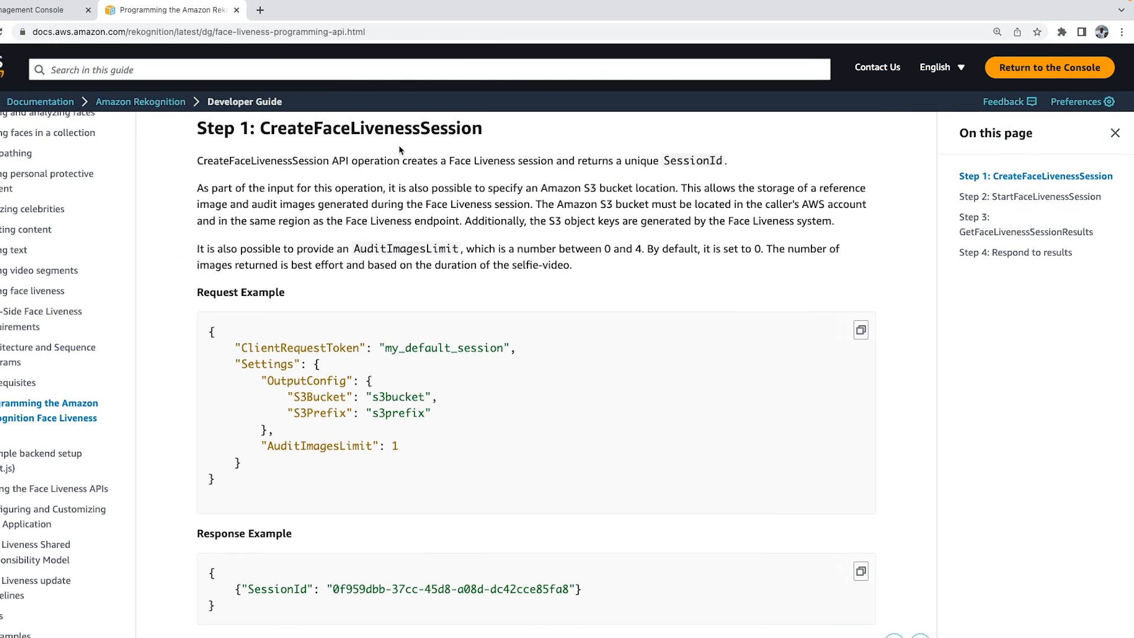
# Scroll the developer guide down to the Step 1 CreateFaceLivenessSession examples.
pyautogui.scroll(-3)
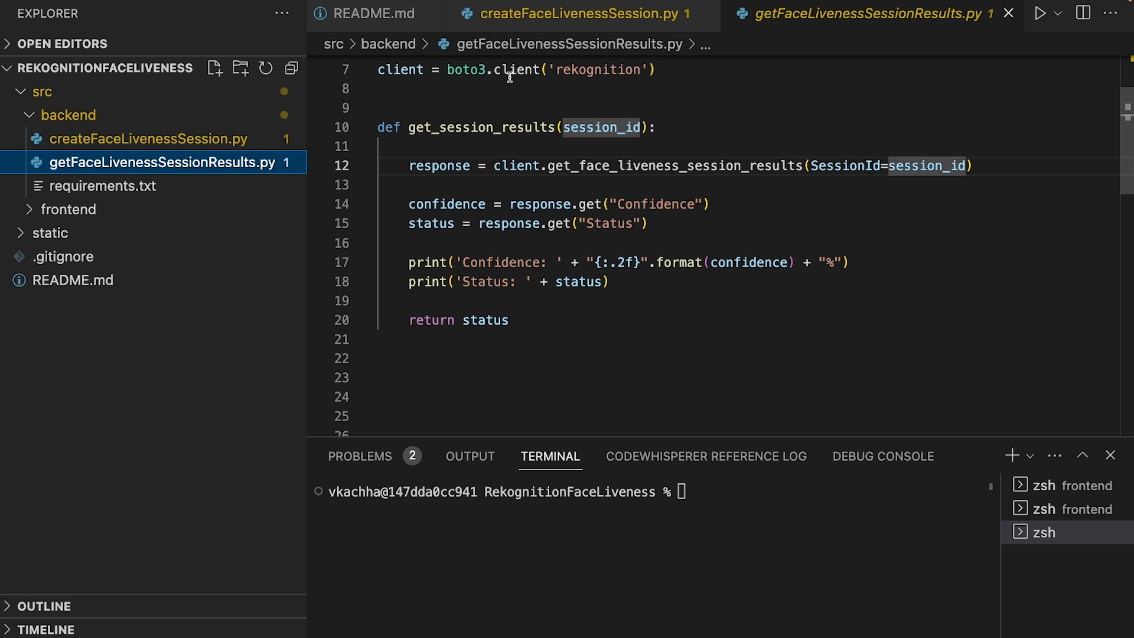
pyautogui.moveTo(565, 194)
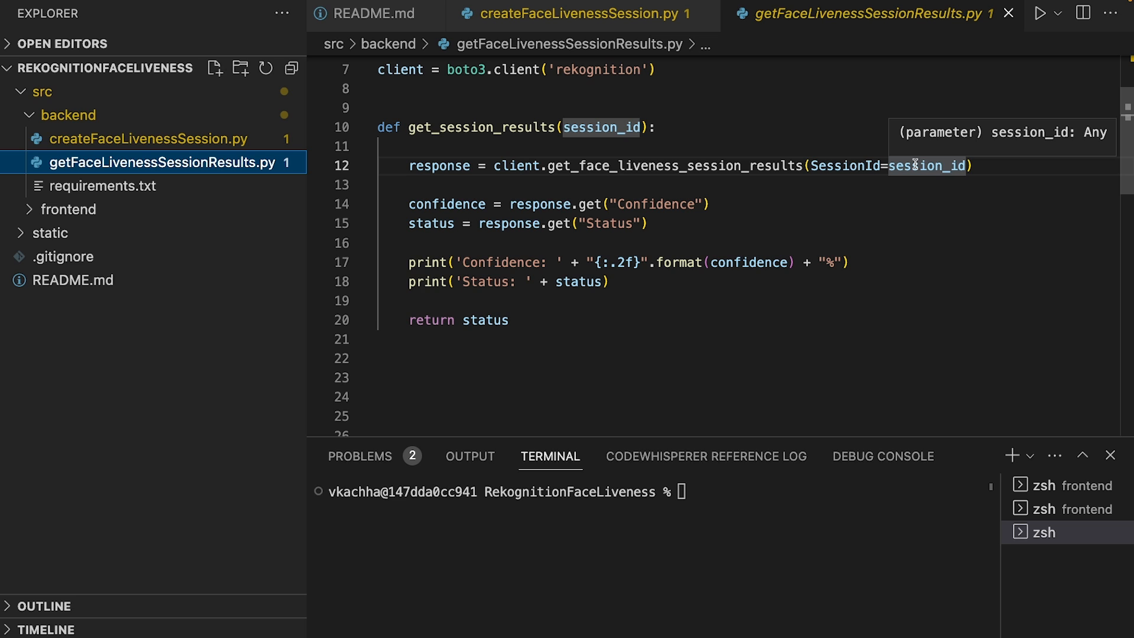
pyautogui.moveTo(783, 208)
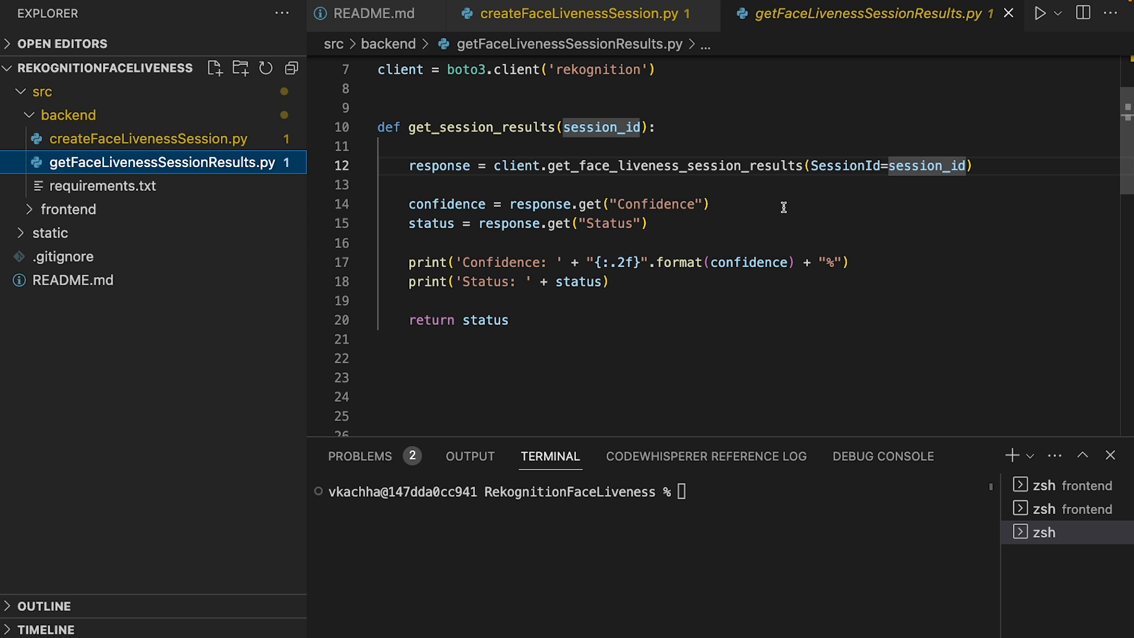
pyautogui.moveTo(746, 204)
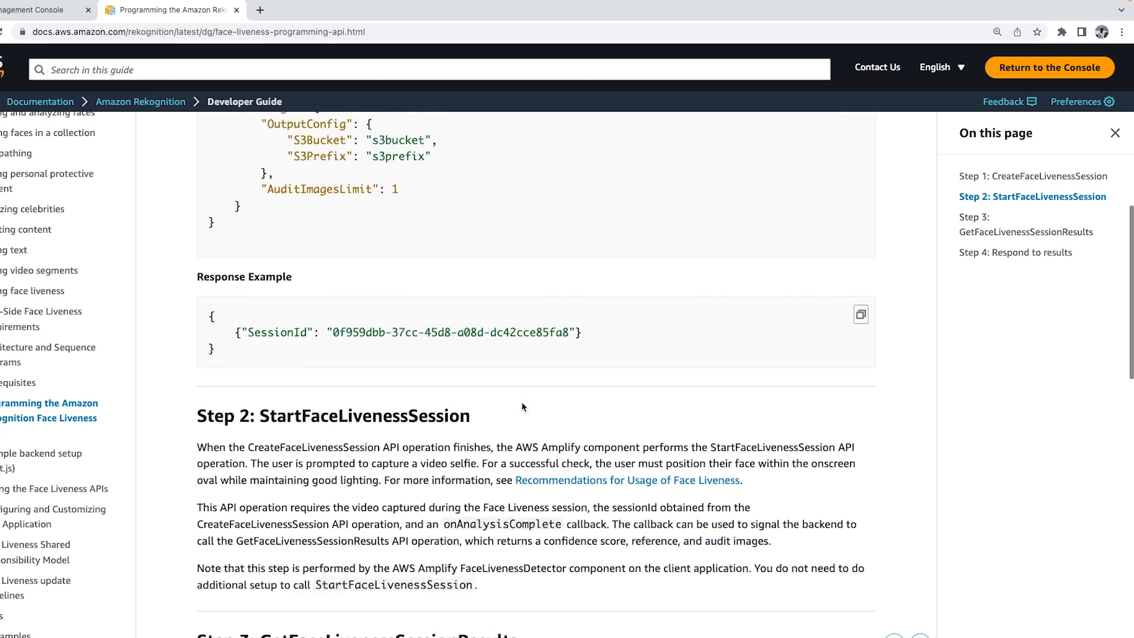
# Reach the Step 3 GetFaceLivenessSessionResults response and highlight its Confidence and ReferenceImage fields.
pyautogui.scroll(-3)
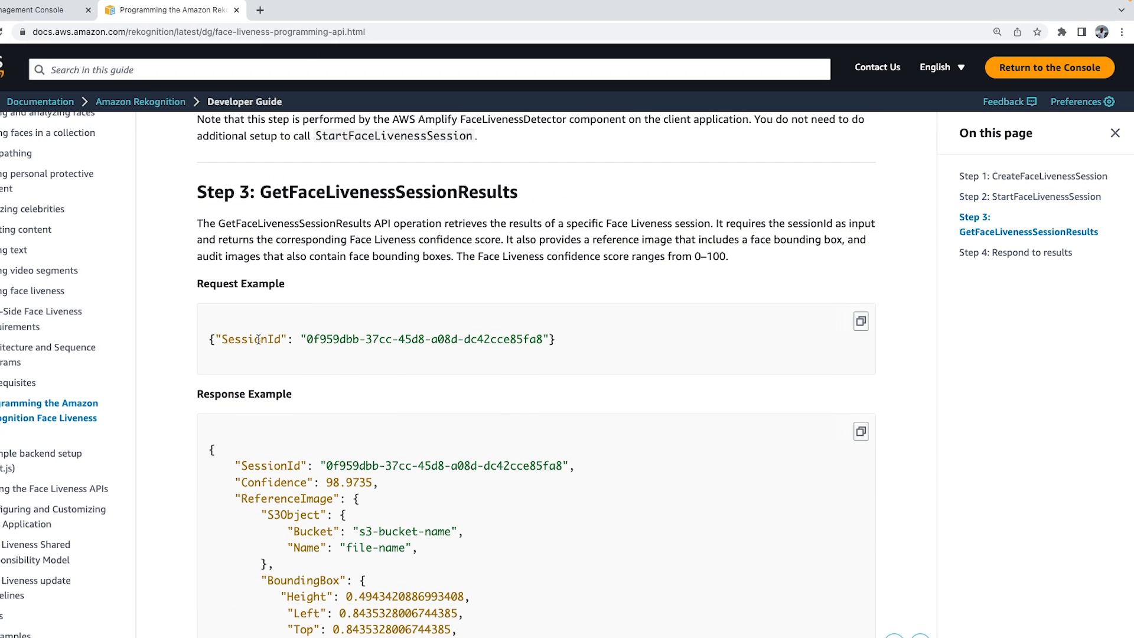
pyautogui.scroll(-3)
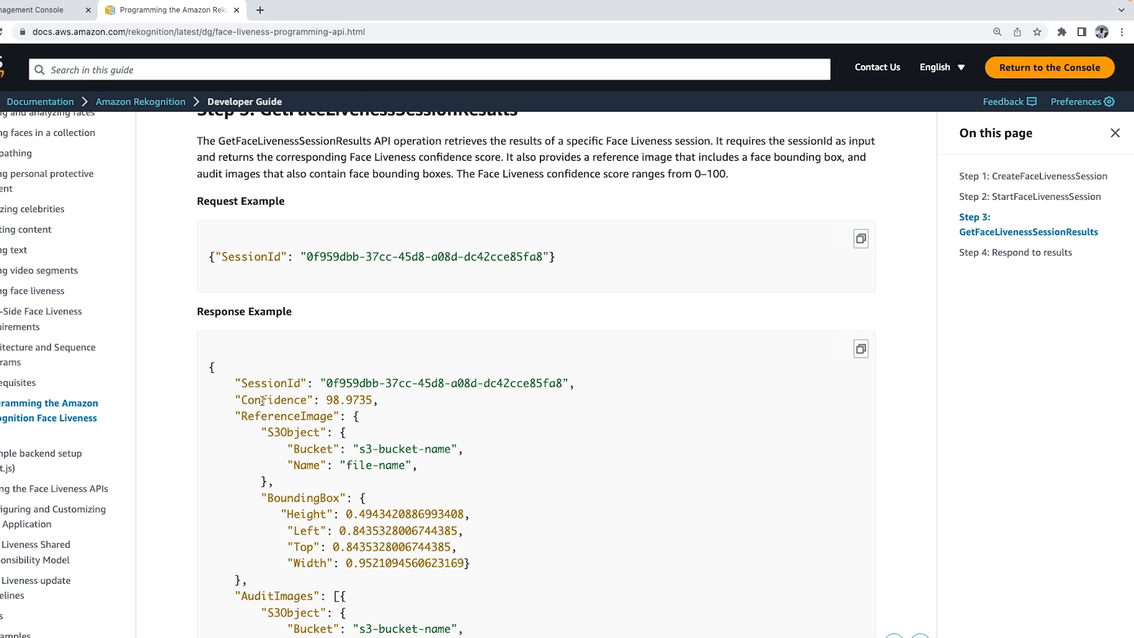
pyautogui.doubleClick(272, 399)
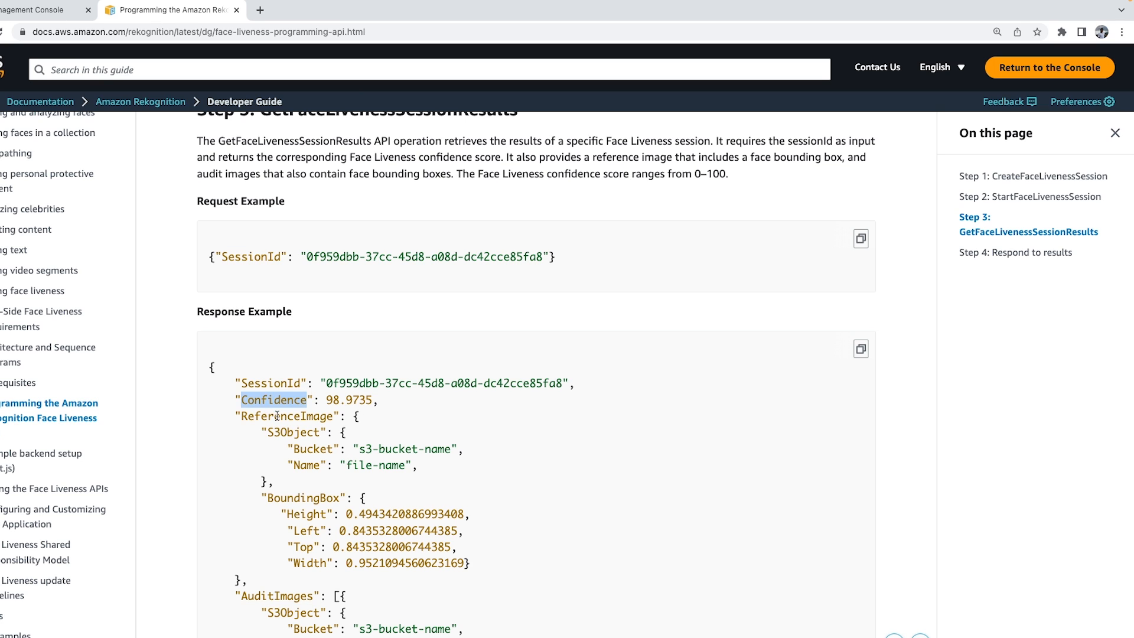
pyautogui.doubleClick(287, 416)
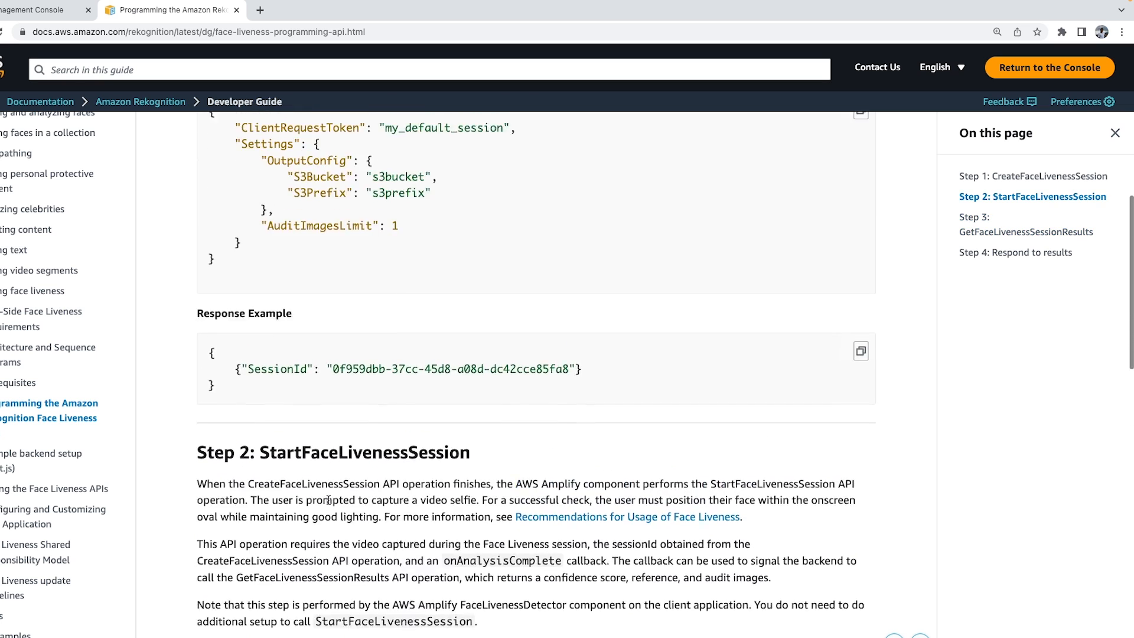
# Scroll back toward the Step 1 CreateFaceLivenessSession request, then down to the response example.
pyautogui.scroll(3)
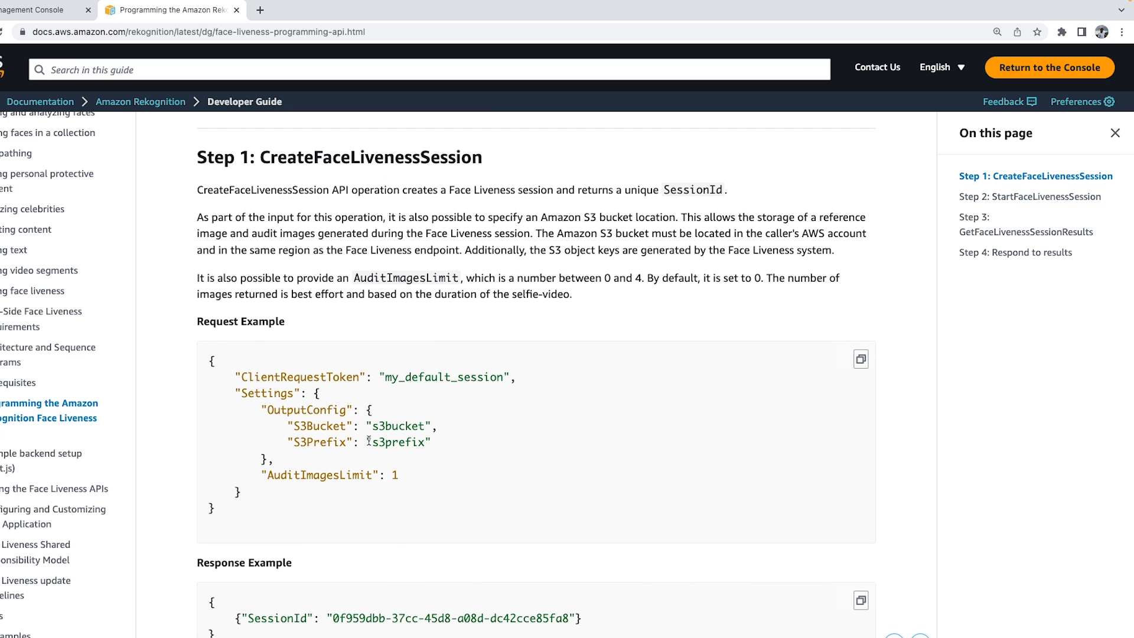
pyautogui.moveTo(369, 457)
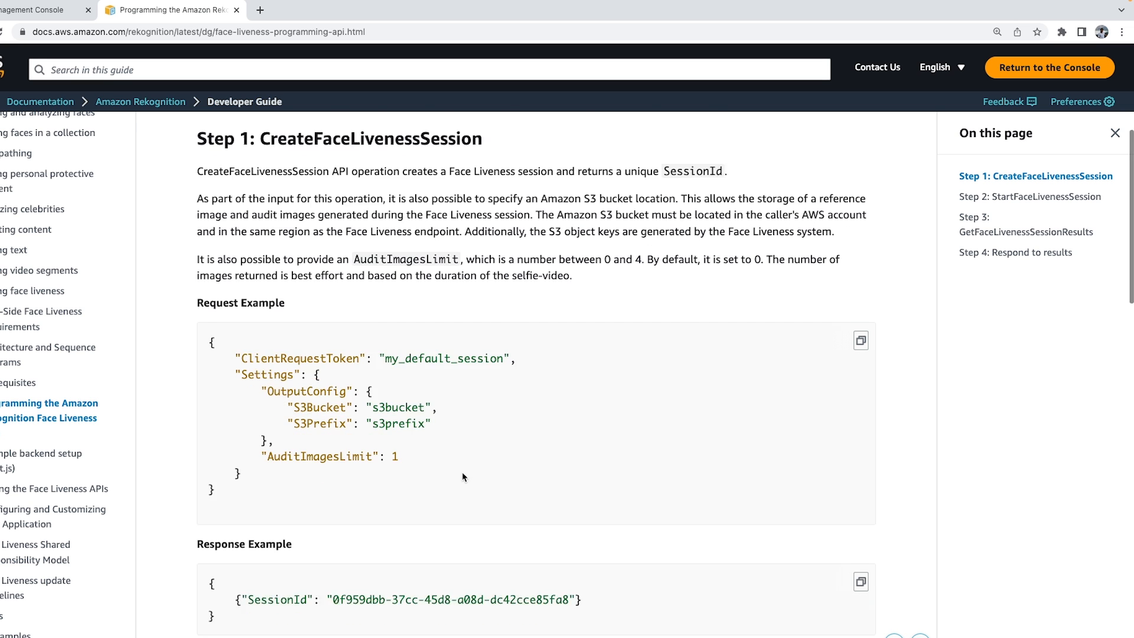
pyautogui.scroll(-3)
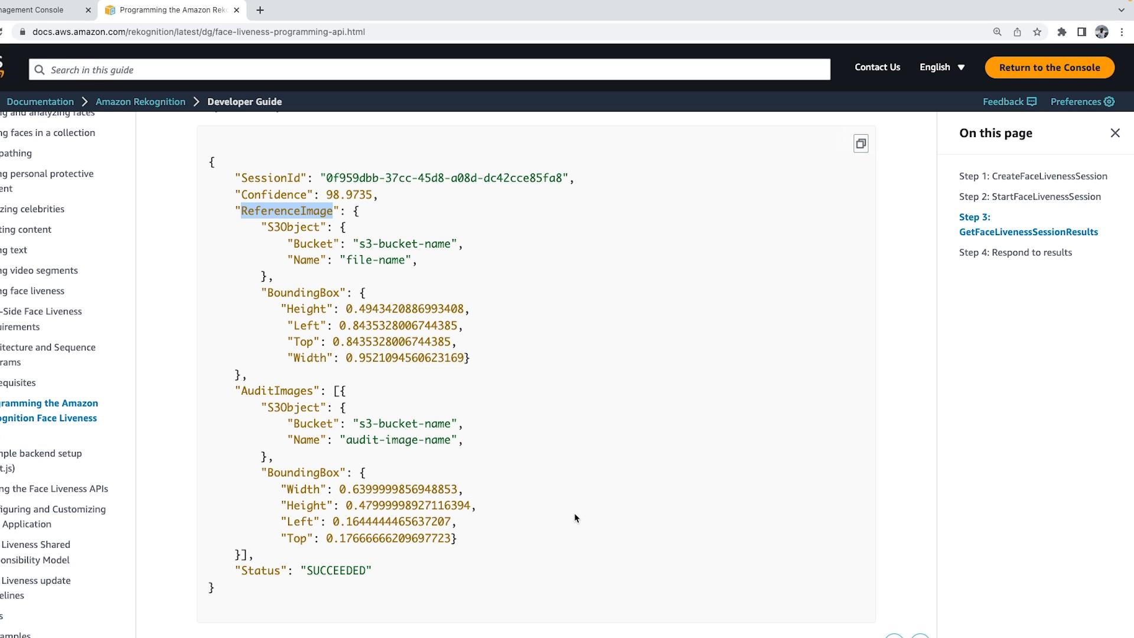
pyautogui.moveTo(498, 472)
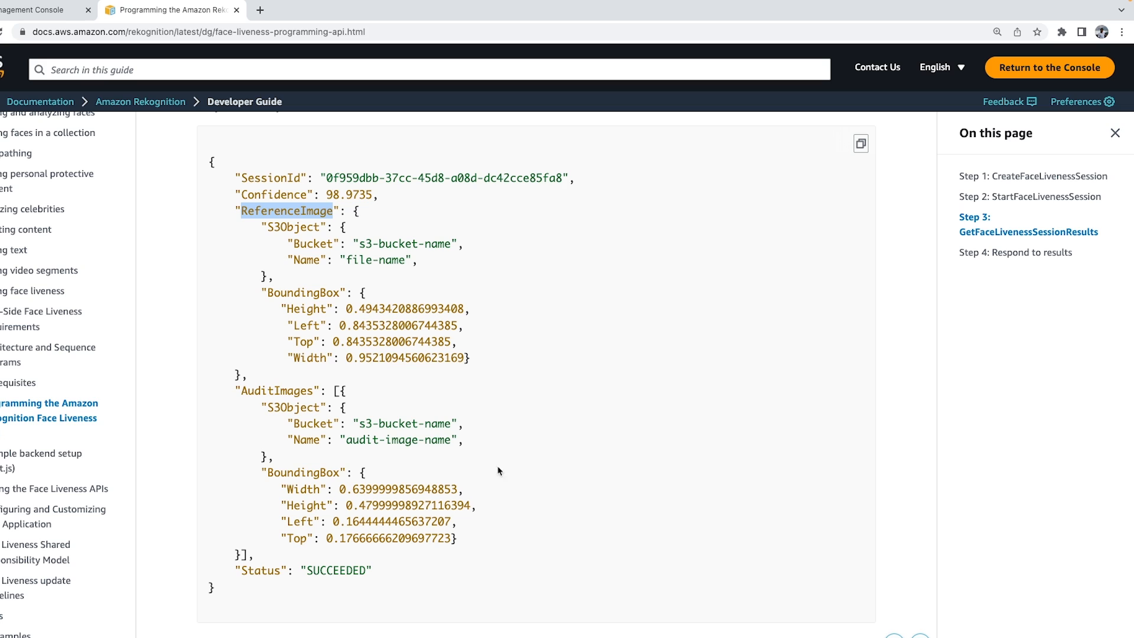
pyautogui.moveTo(533, 395)
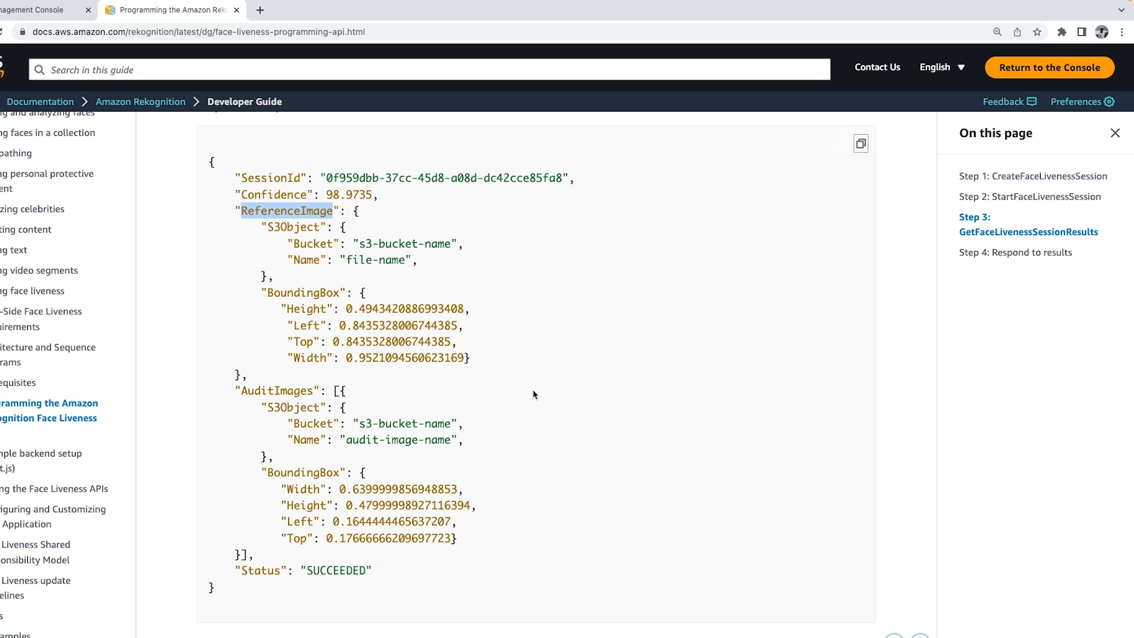